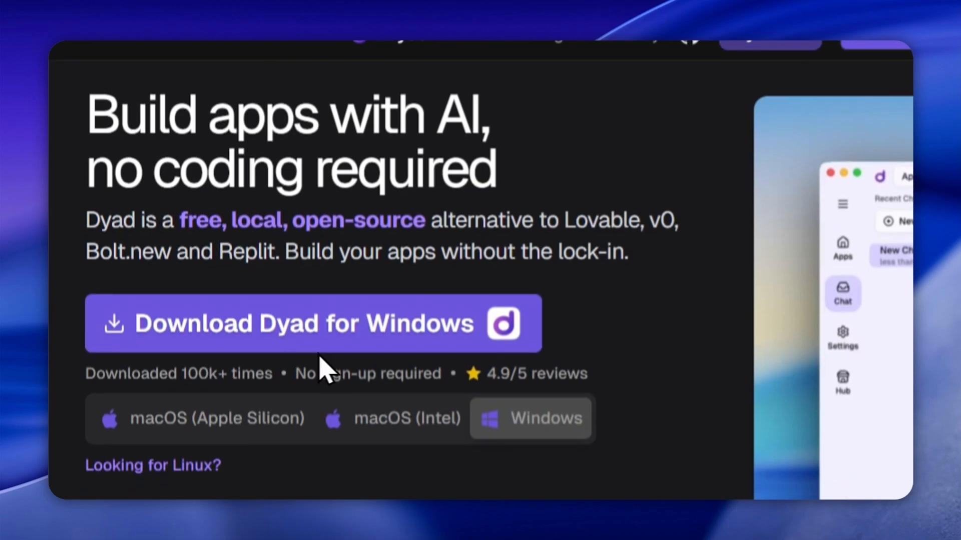
Reach Settings > Model Providers and start a new custom provider form
scroll("down", 3)
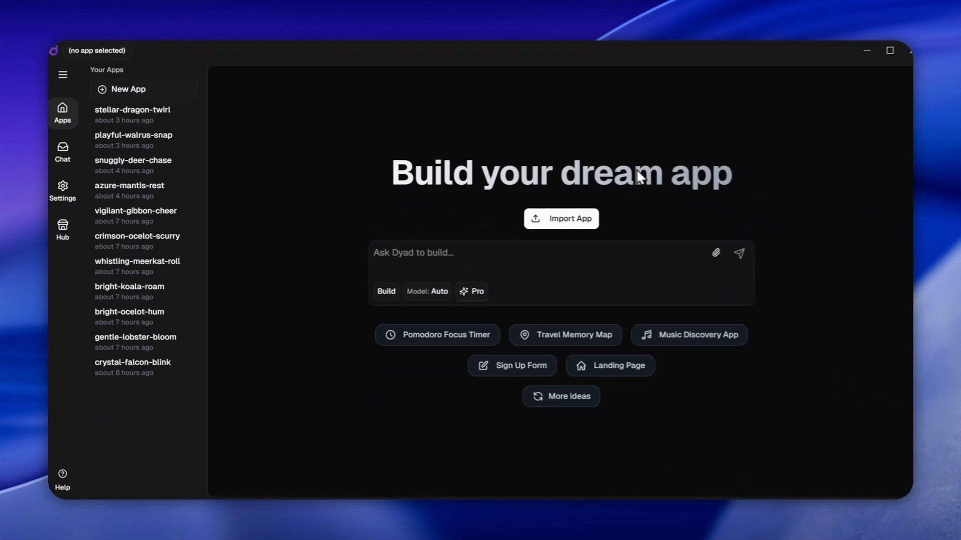
left_click(62, 190)
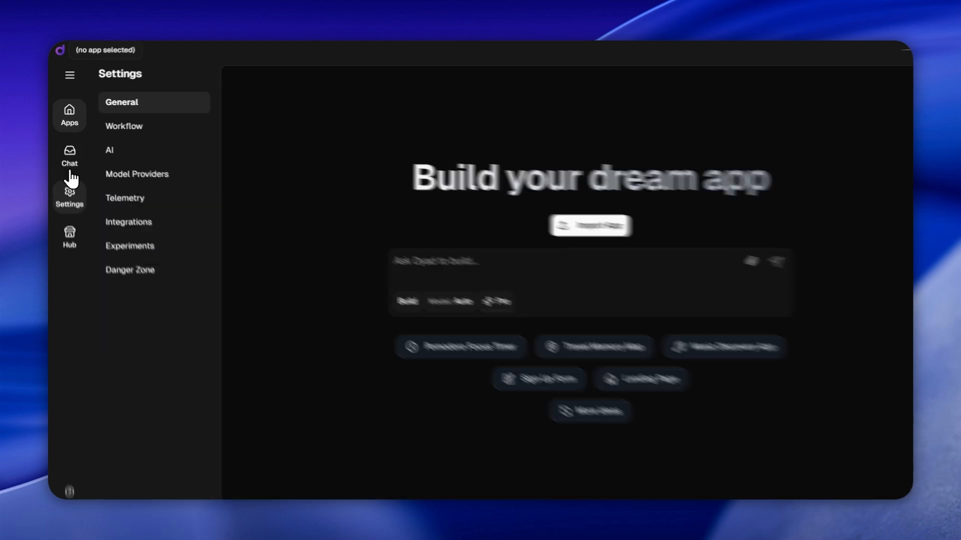
left_click(137, 174)
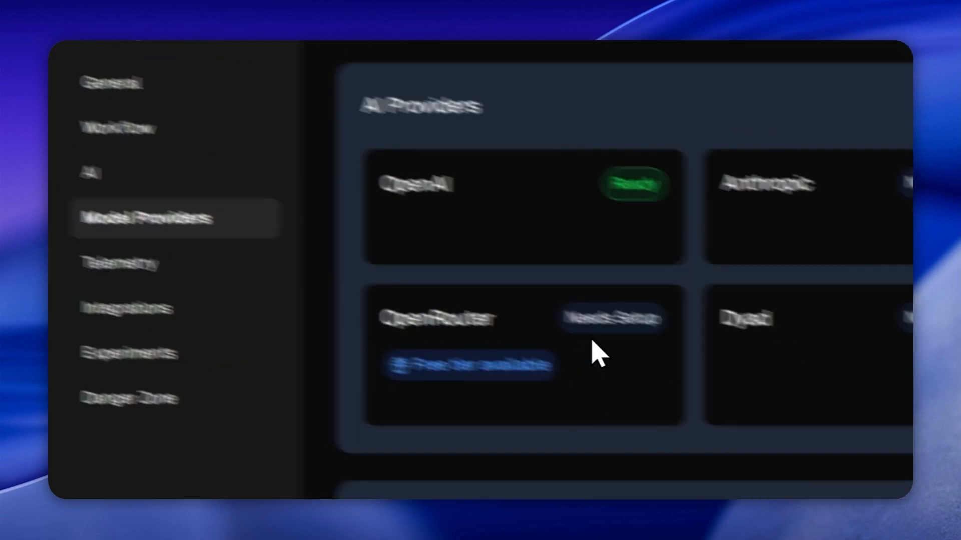
left_click(670, 288)
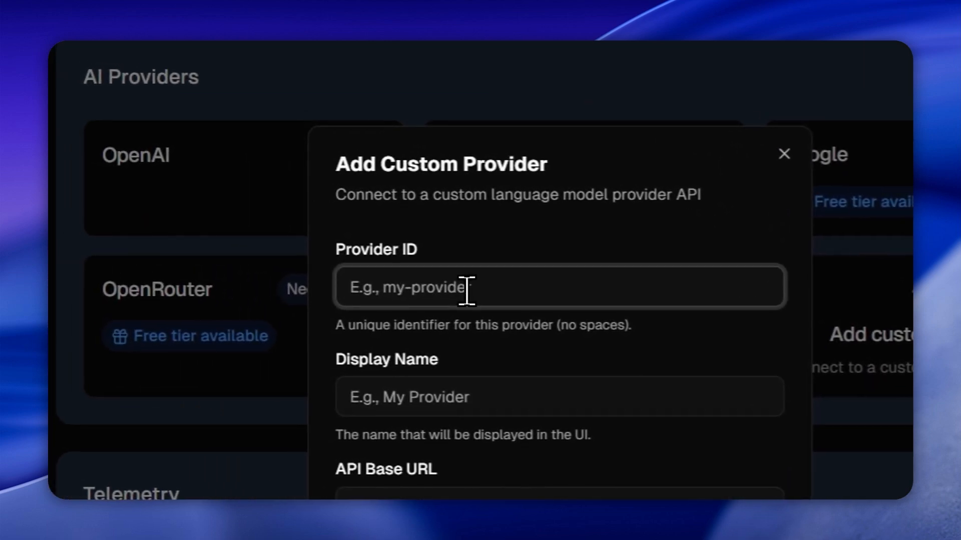
Enter fastest-llm-provider as the Provider ID and begin the sambanova display name
type("fastest-")
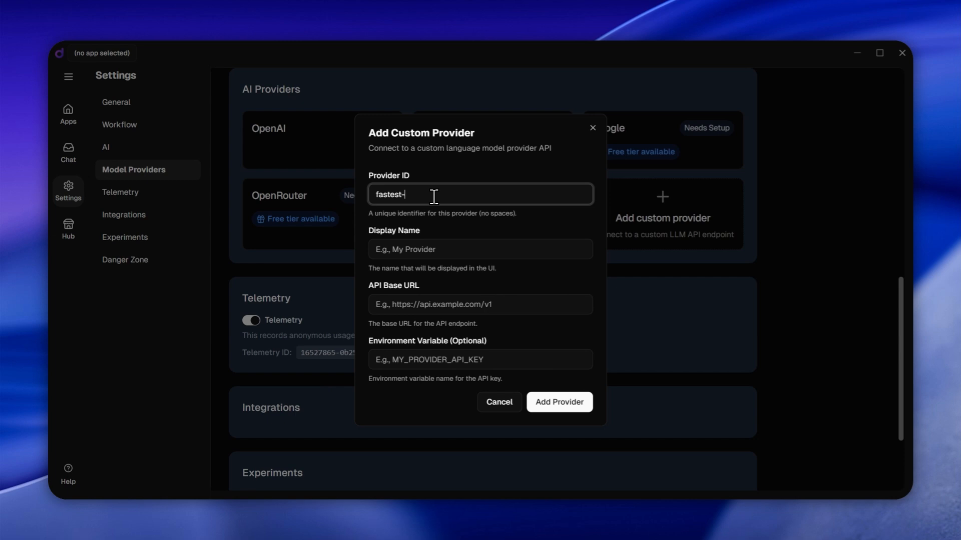
type("llm")
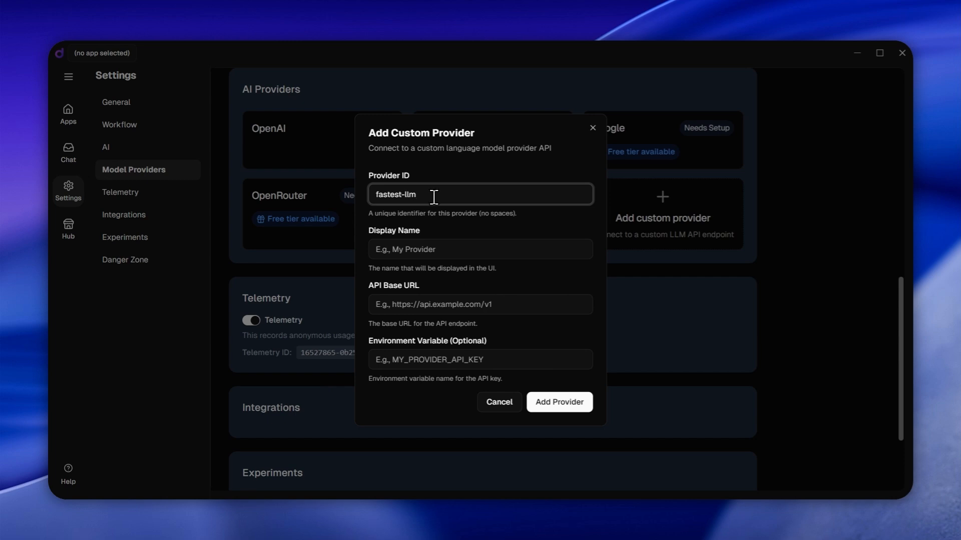
type("-p")
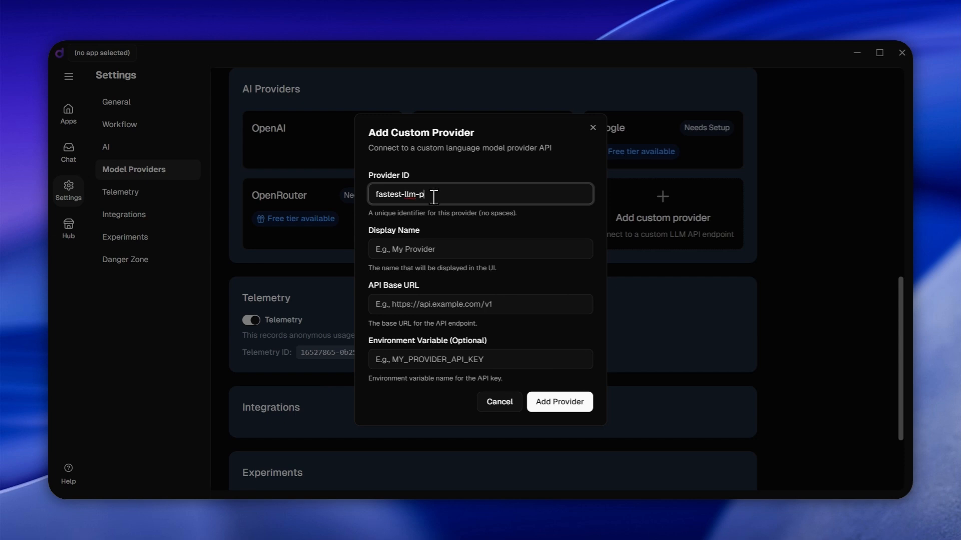
type("rovider")
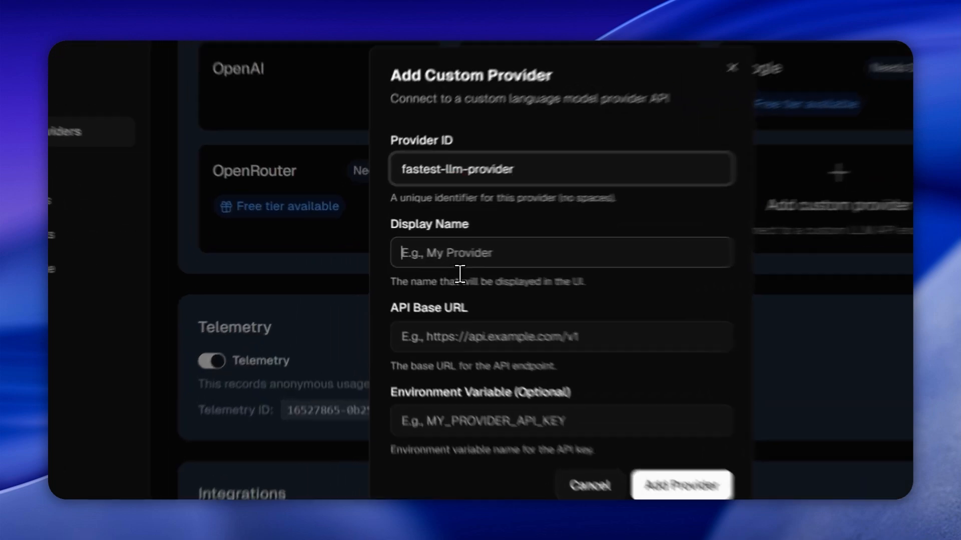
type("sam")
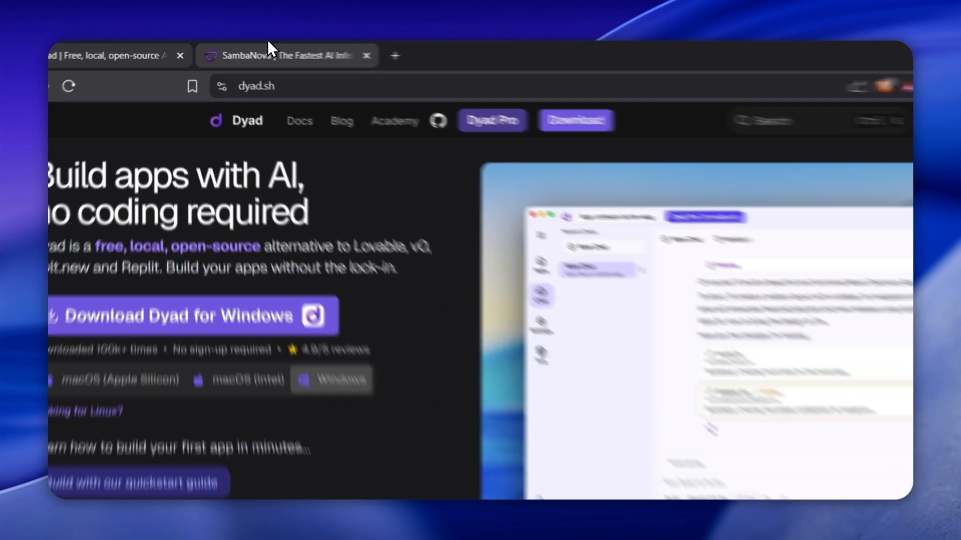
left_click(282, 55)
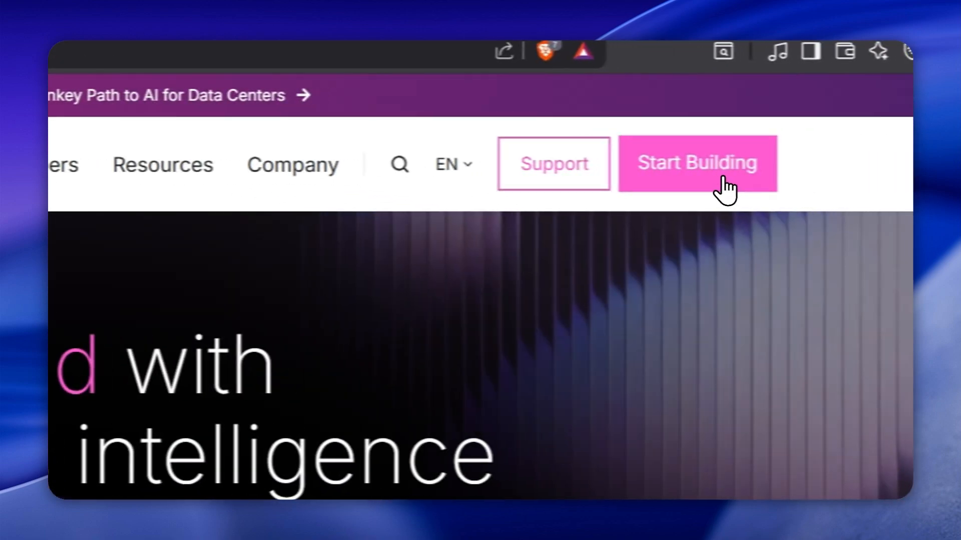
left_click(696, 163)
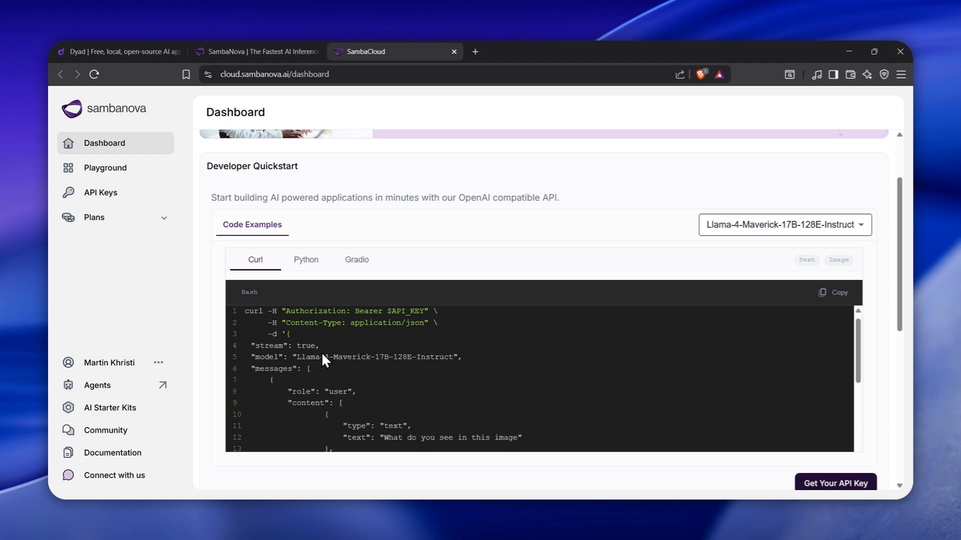
scroll("down", 3)
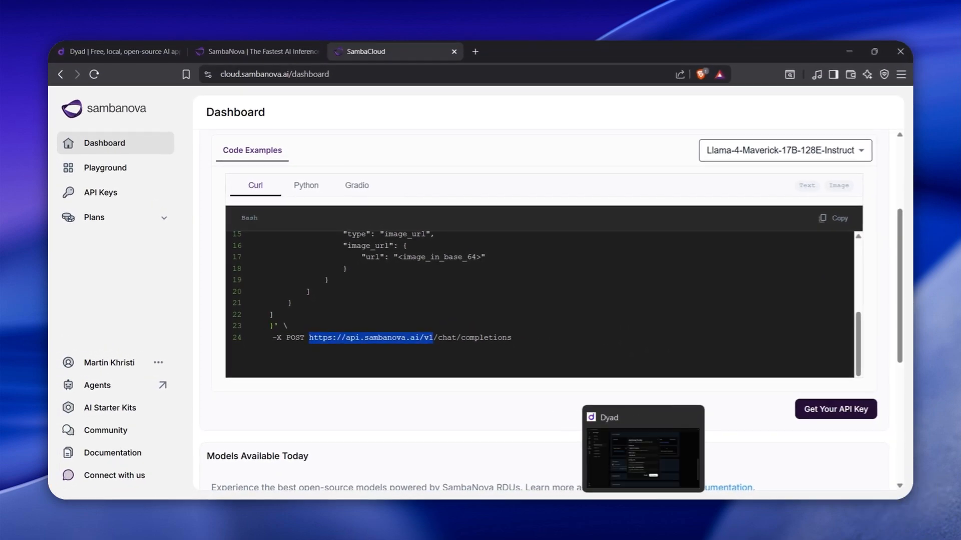
key("ctrl+v")
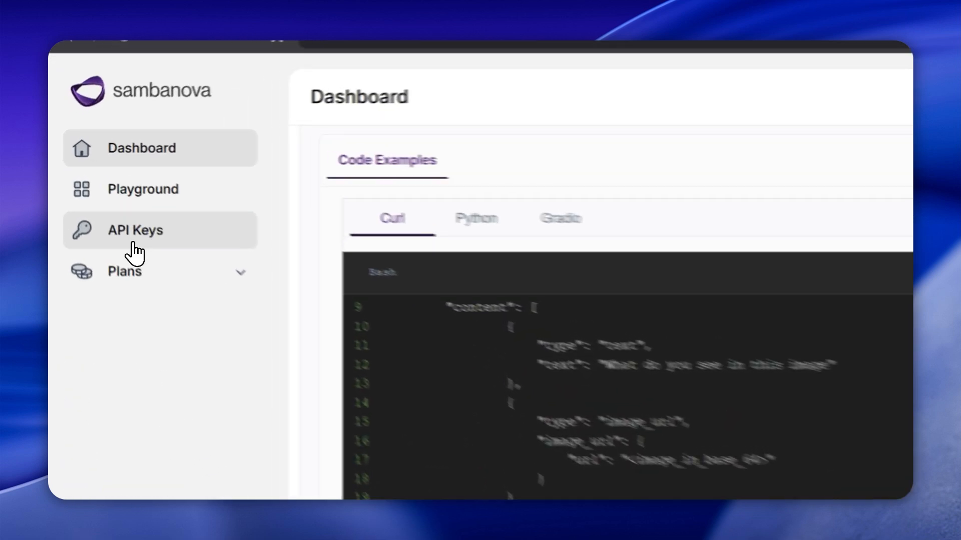
Create a new SambaNova API key named dyad
left_click(134, 230)
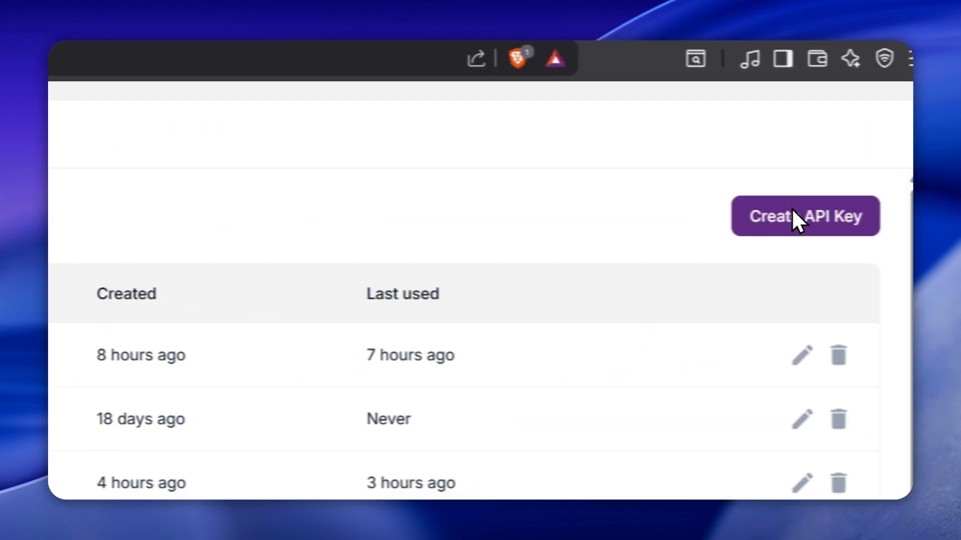
left_click(804, 216)
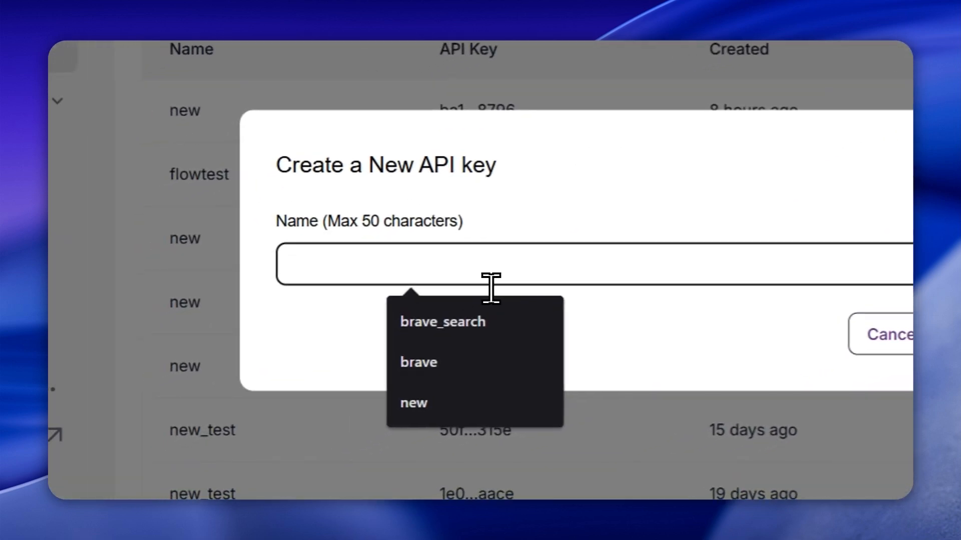
type("dyad")
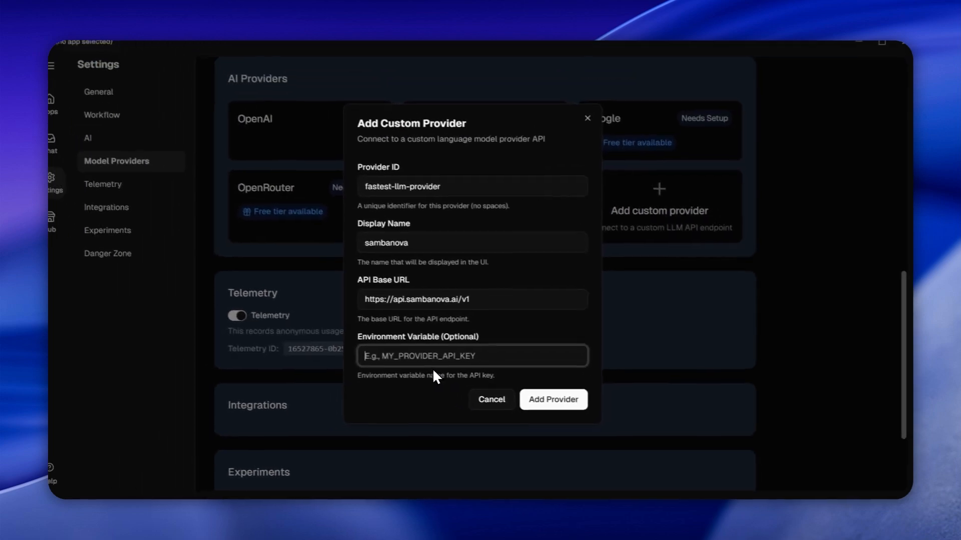
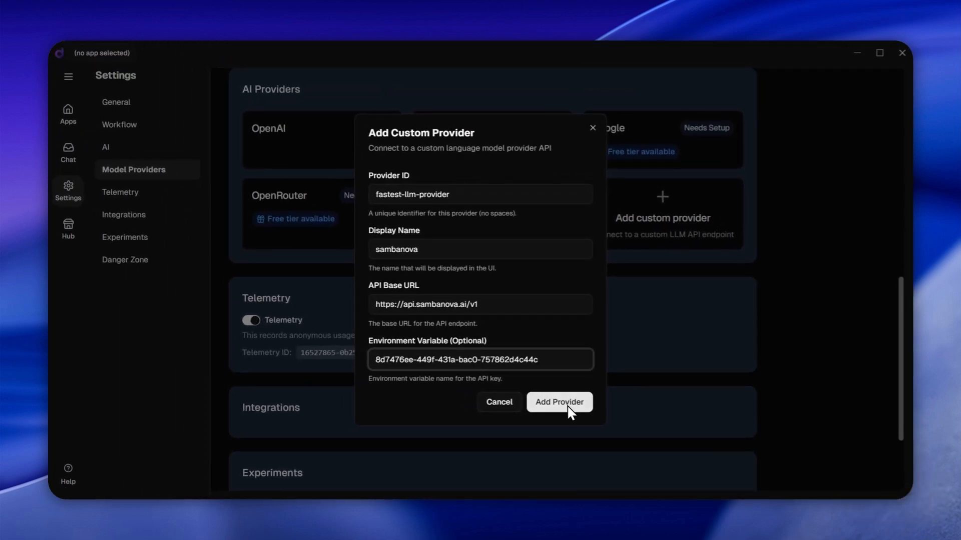
Paste the SambaNova API key and add the sambanova provider
left_click(559, 402)
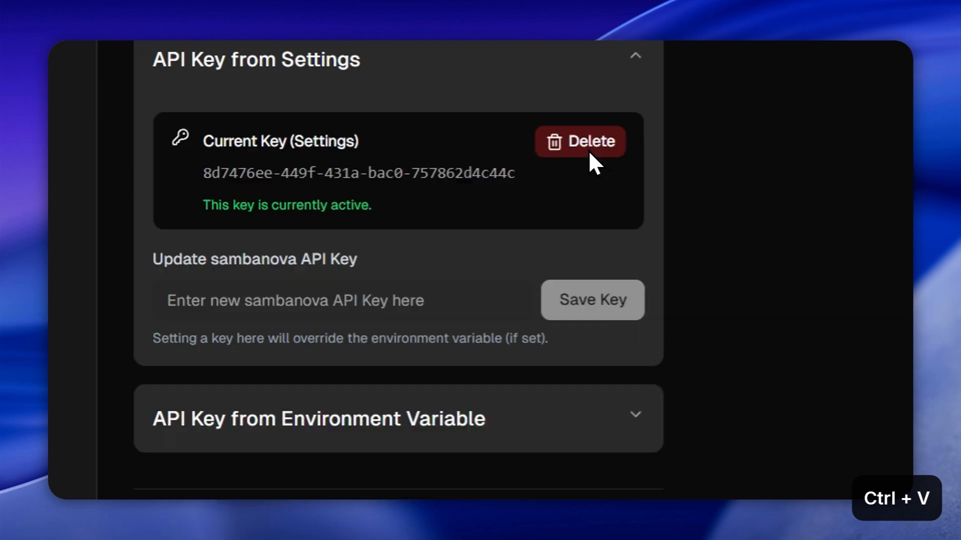
Start a custom model for sambanova with ID Llama-4-Maverick-17B-128E-Instruct
scroll("down", 3)
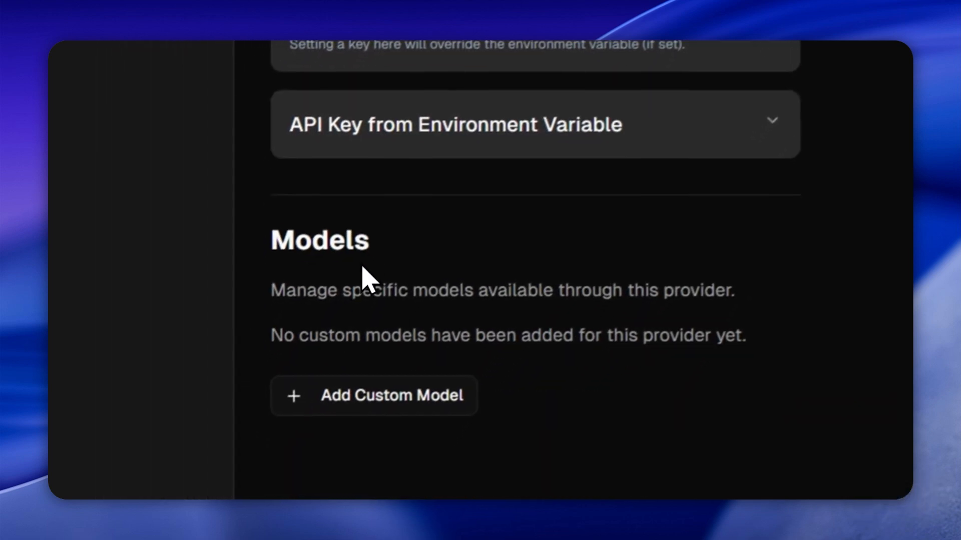
left_click(373, 396)
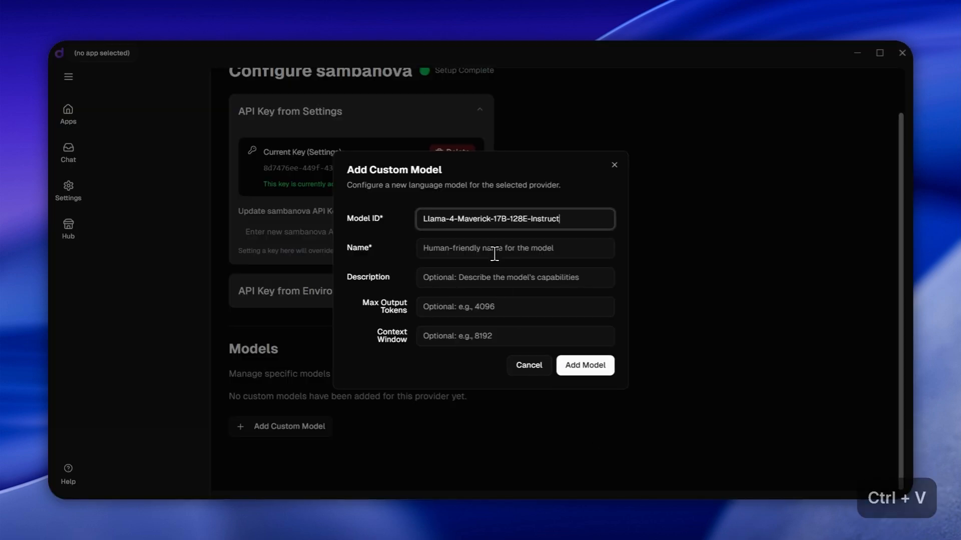
Name the model llama 4 and save it to the sambanova provider
type("llama")
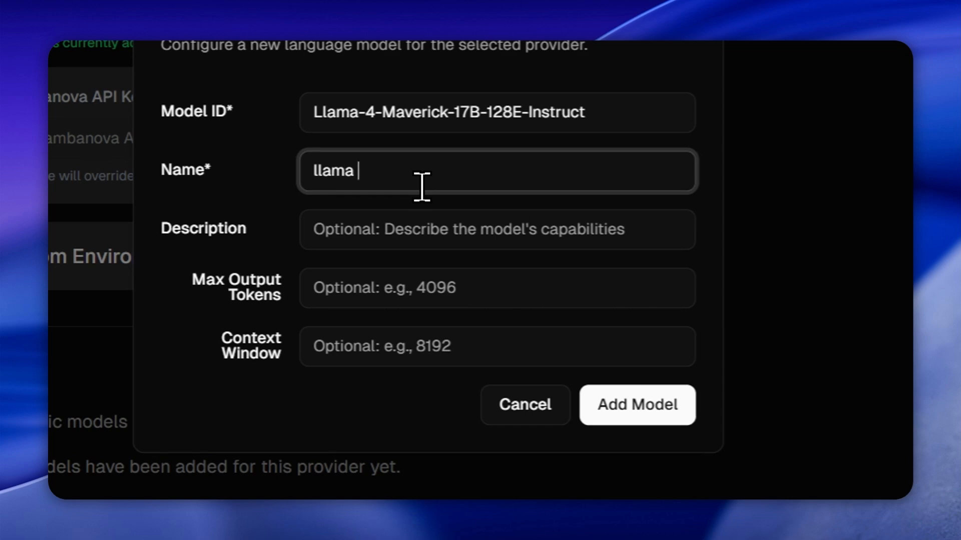
type("4")
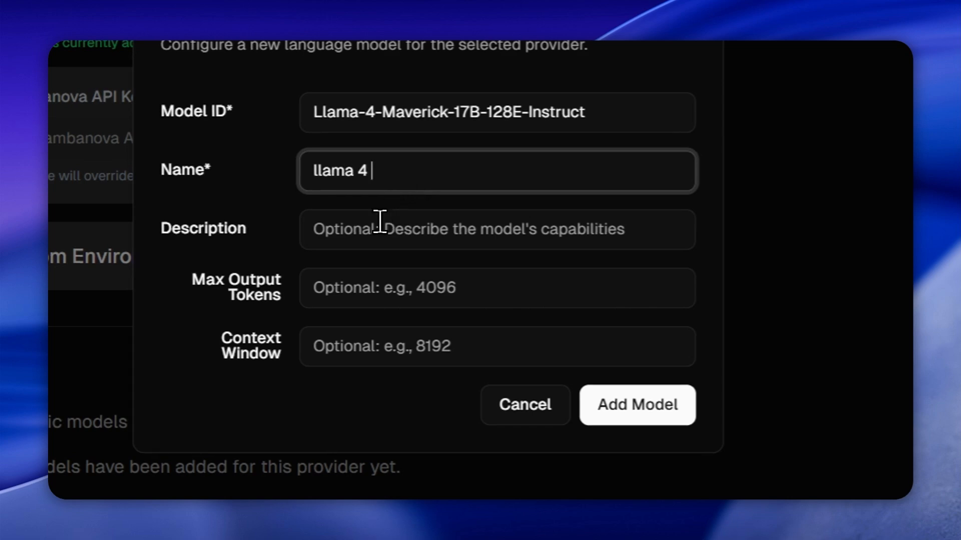
left_click(497, 230)
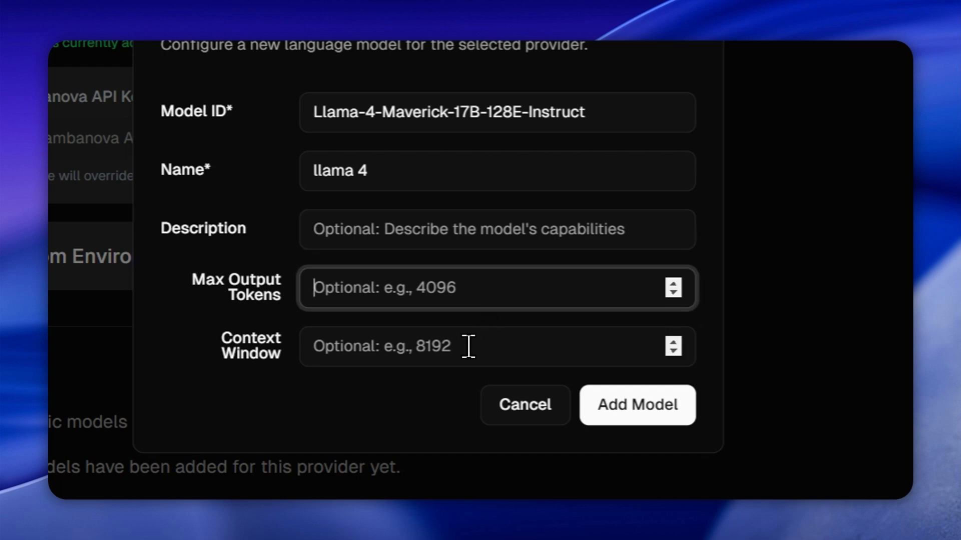
left_click(636, 405)
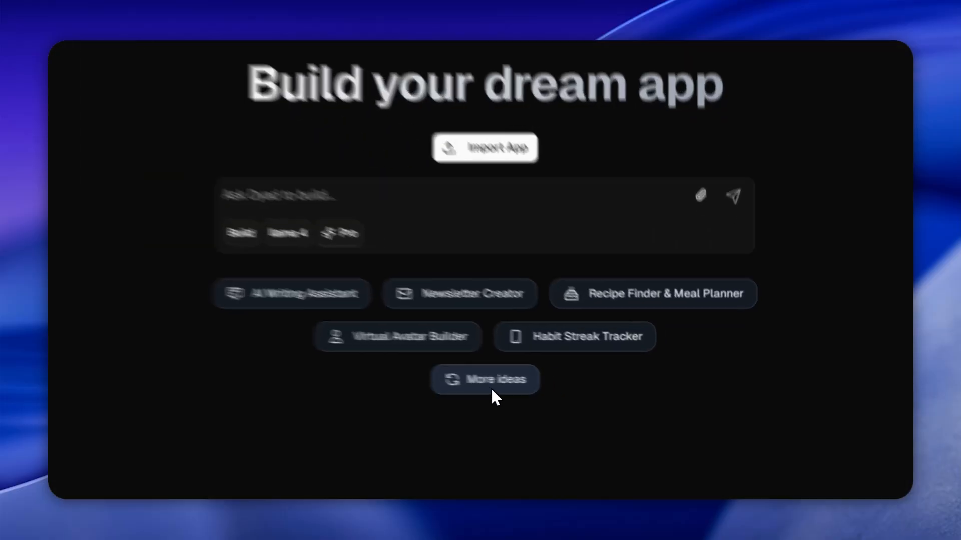
Send the Personal Finance Dashboard idea as the prompt to llama 4
left_click(485, 379)
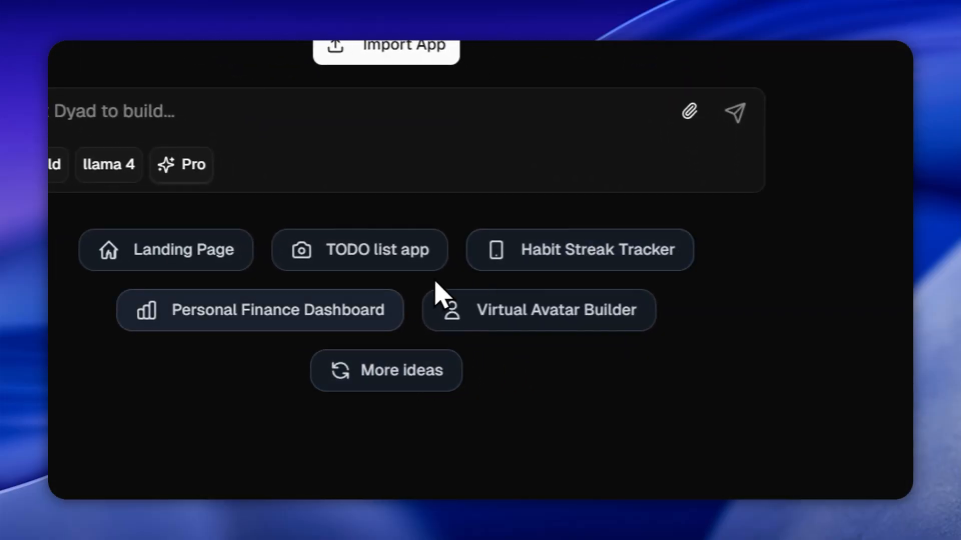
left_click(260, 309)
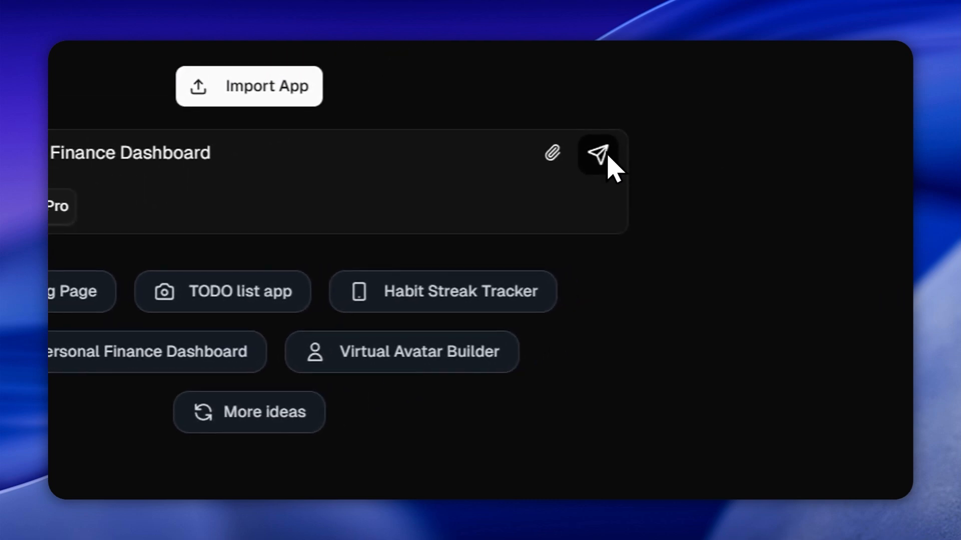
left_click(597, 154)
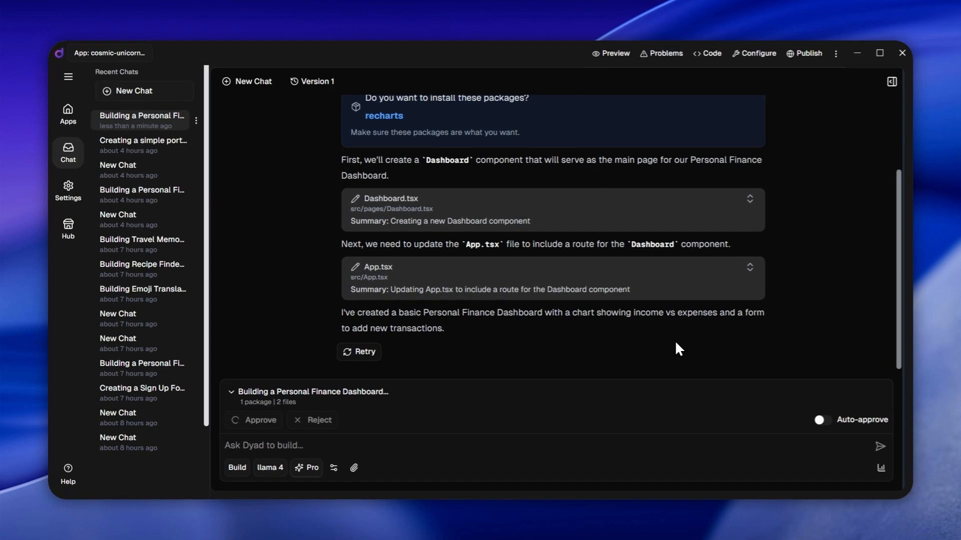
Show the generated dashboard's live preview and launch it in the web browser
left_click(253, 420)
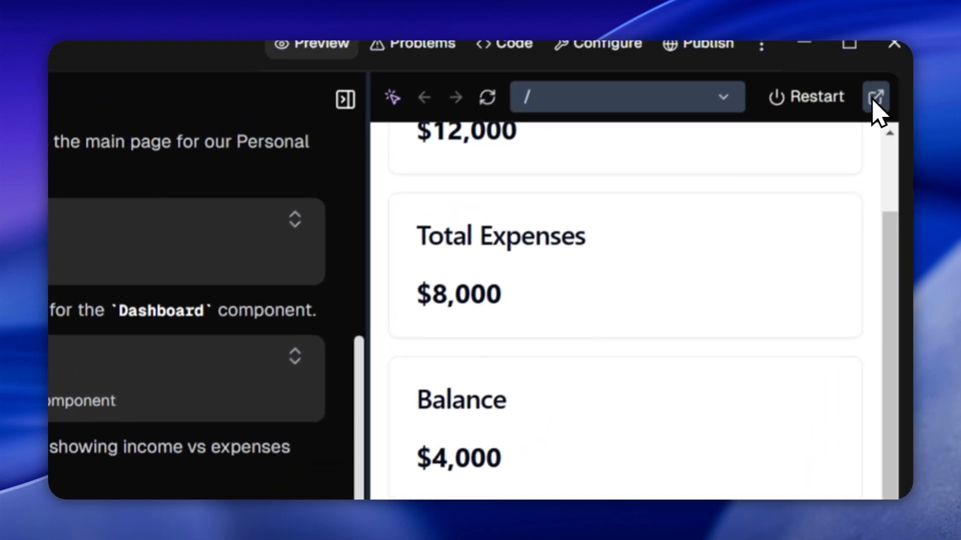
left_click(875, 98)
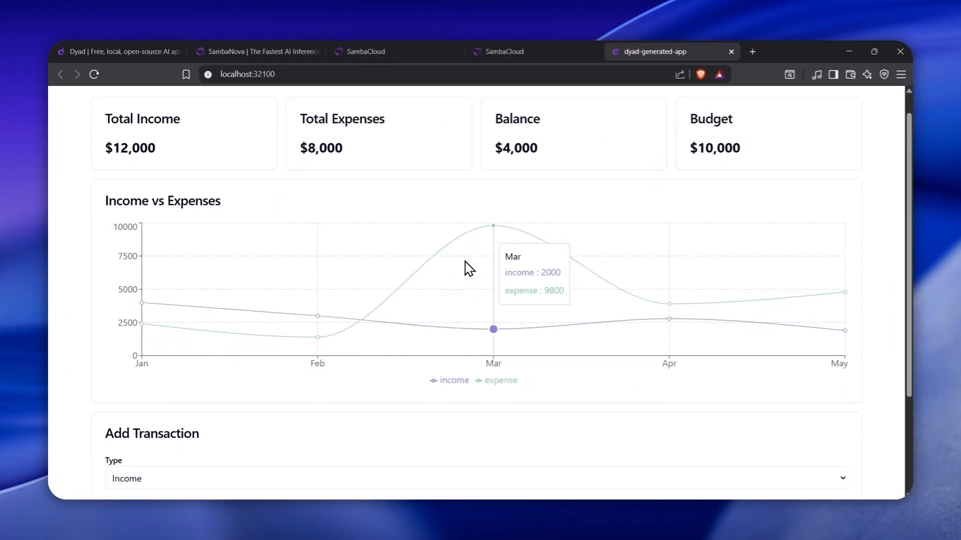
scroll("down", 3)
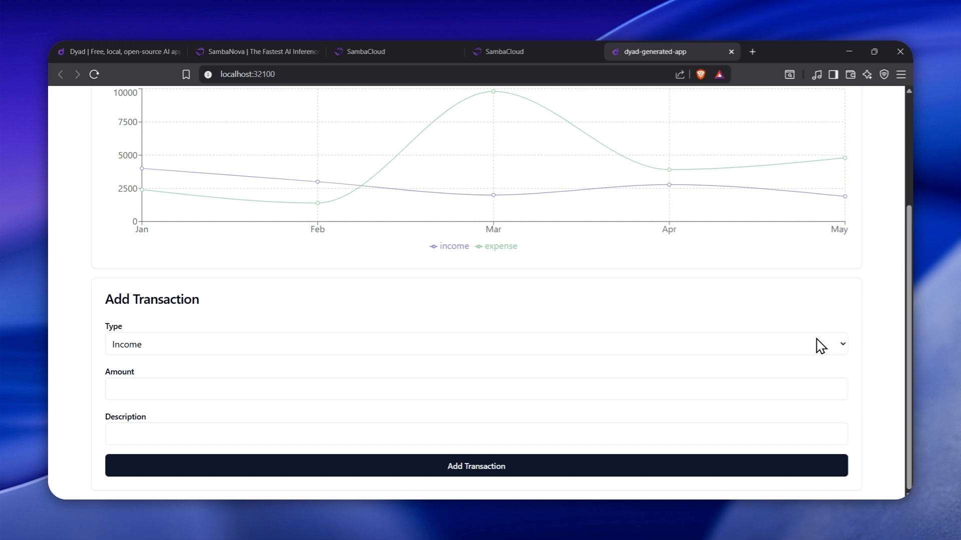
scroll("up", 3)
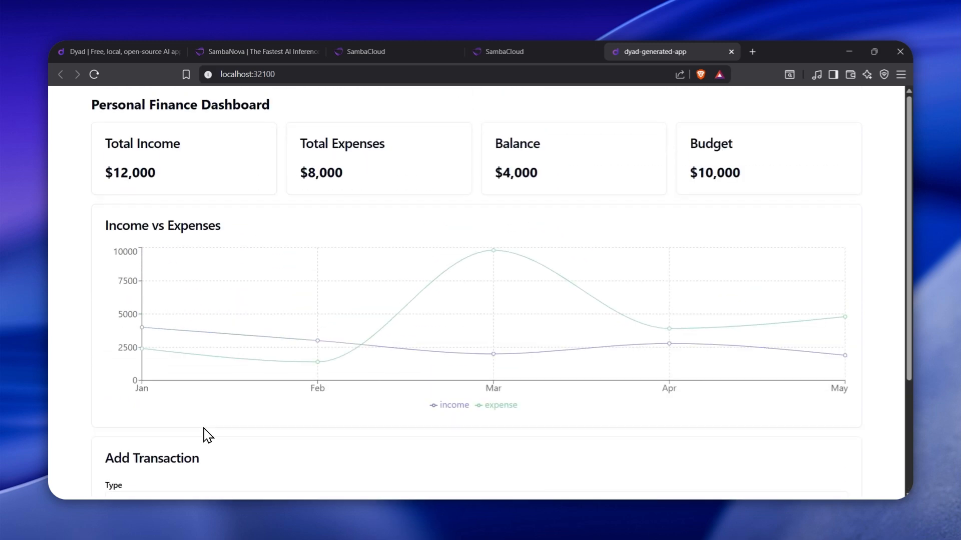
mouse_move(510, 481)
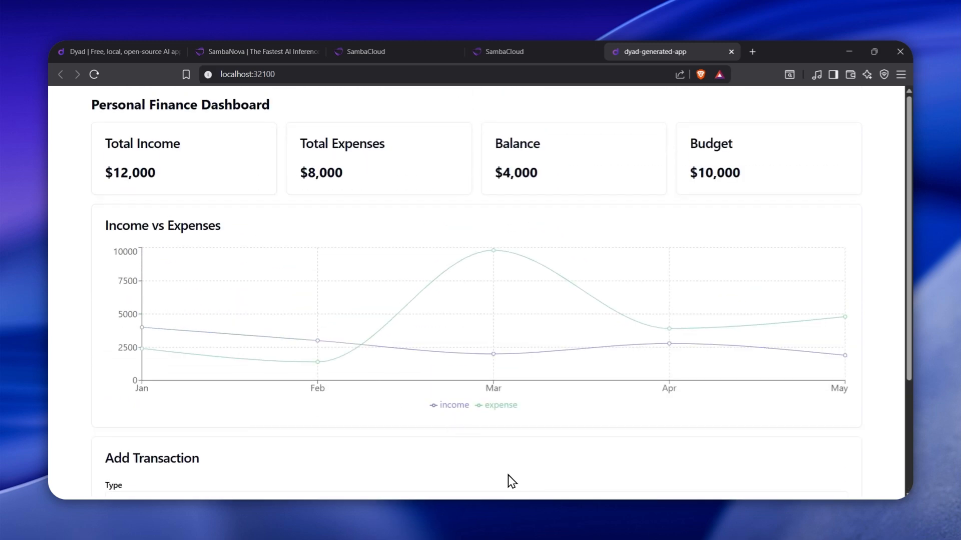